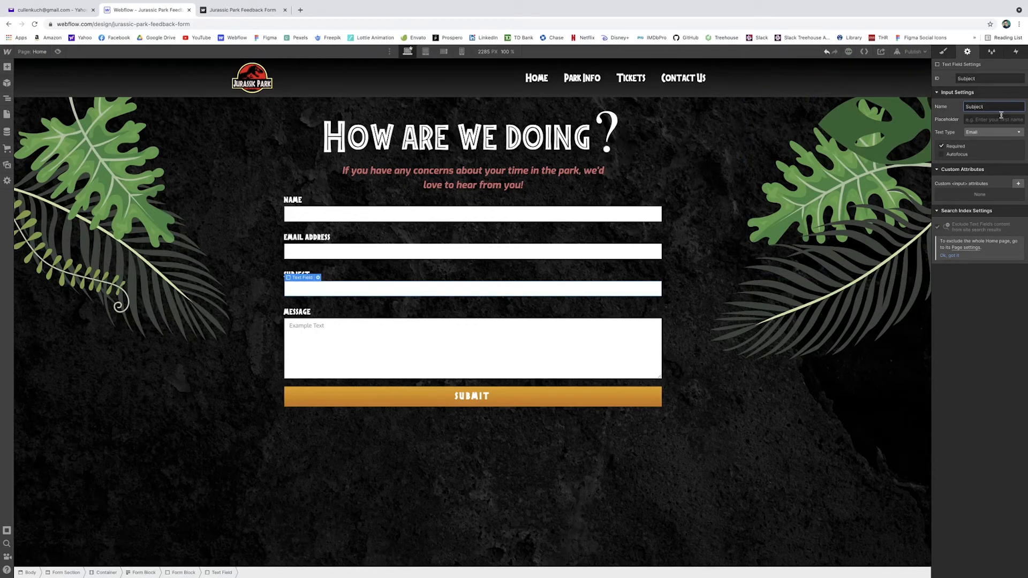
# Step: Give the message textarea ID and Name 'Message' and mark it required
pyautogui.click(472, 347)
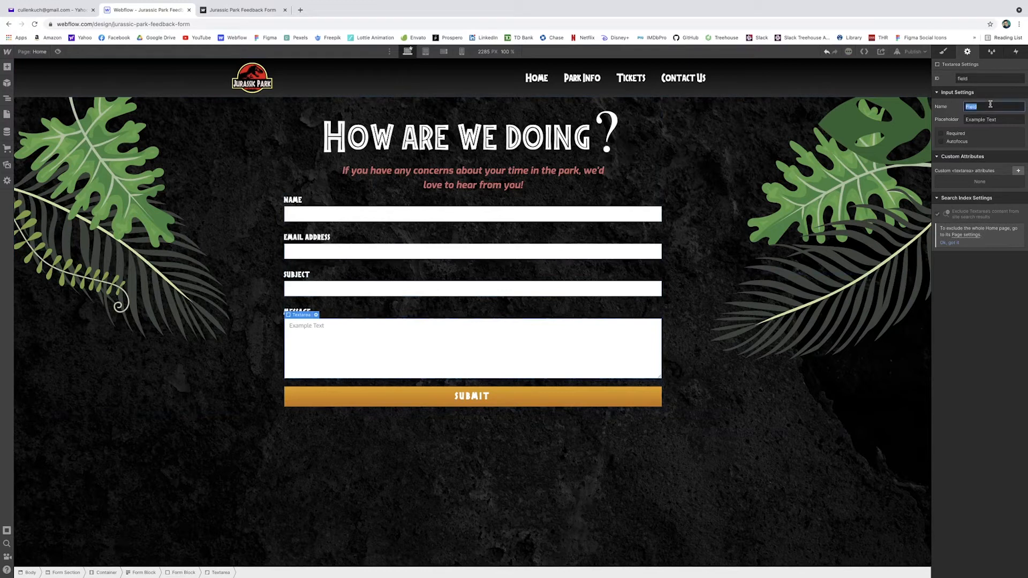
pyautogui.click(977, 78)
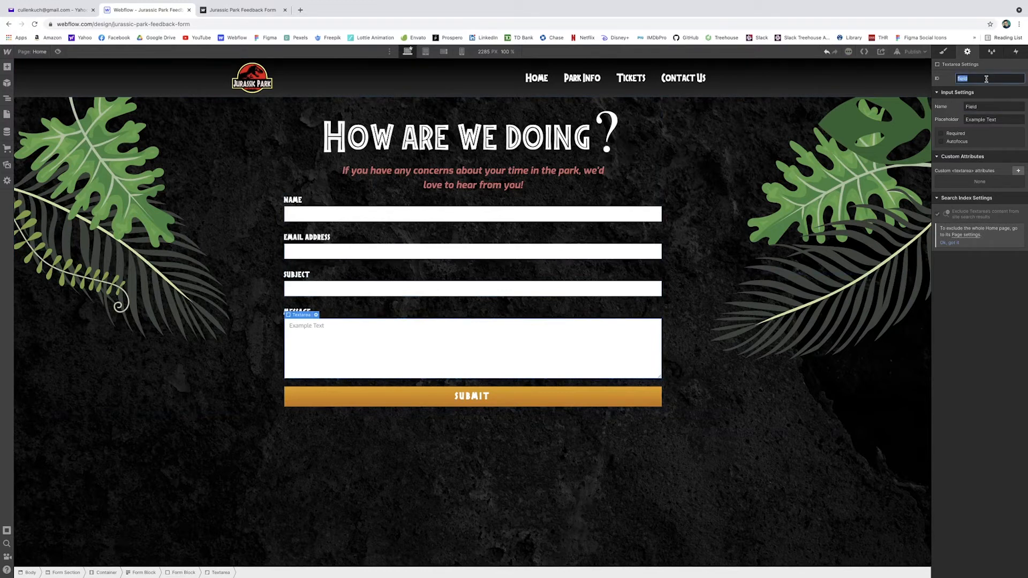
pyautogui.write('MEs')
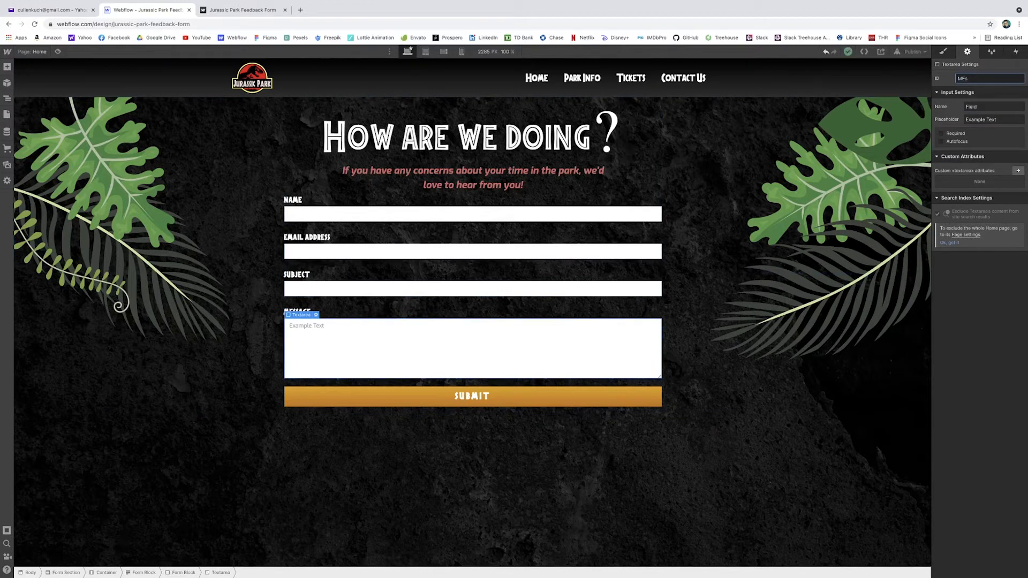
pyautogui.write('Message-2')
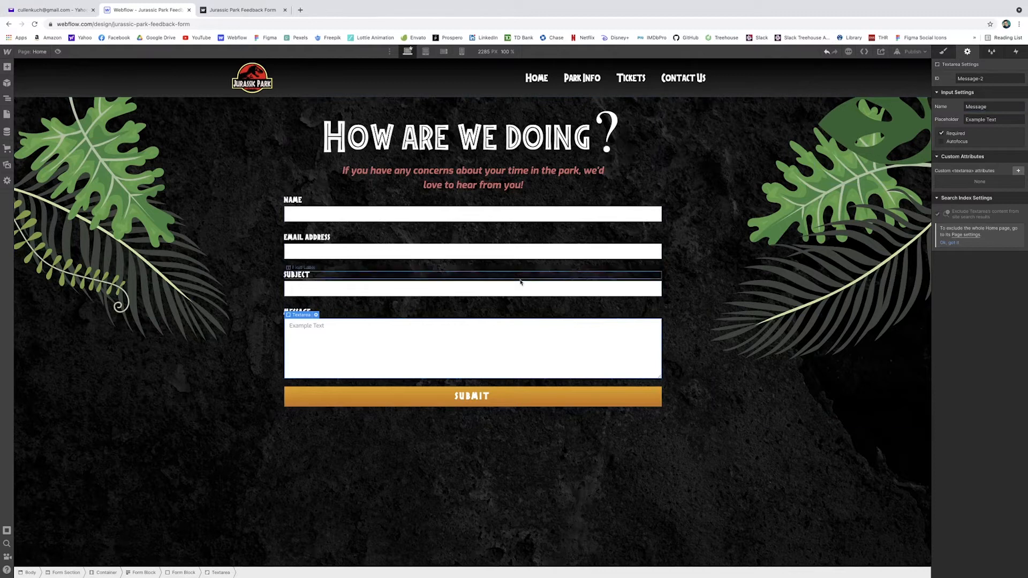
pyautogui.click(472, 250)
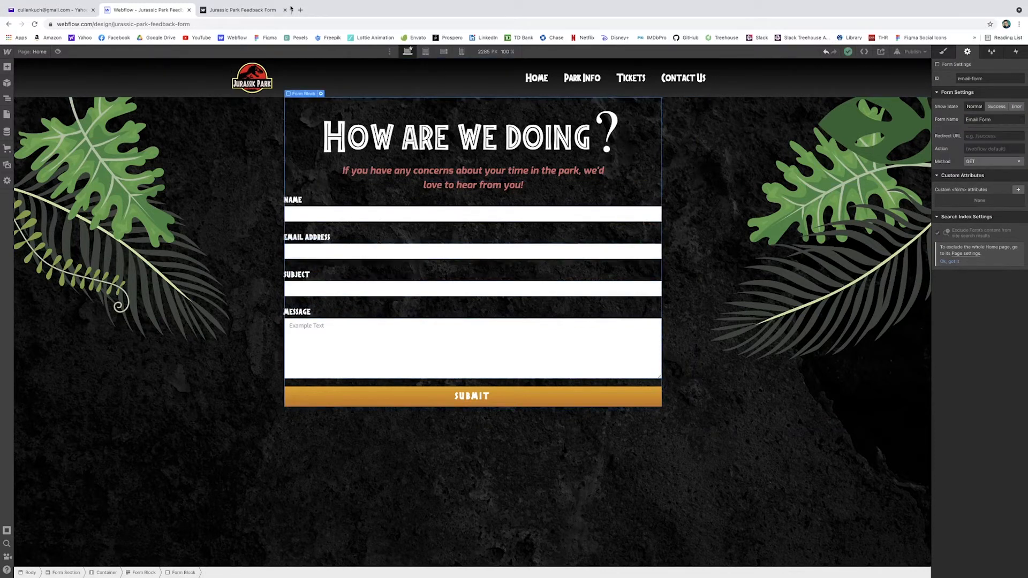
pyautogui.click(50, 9)
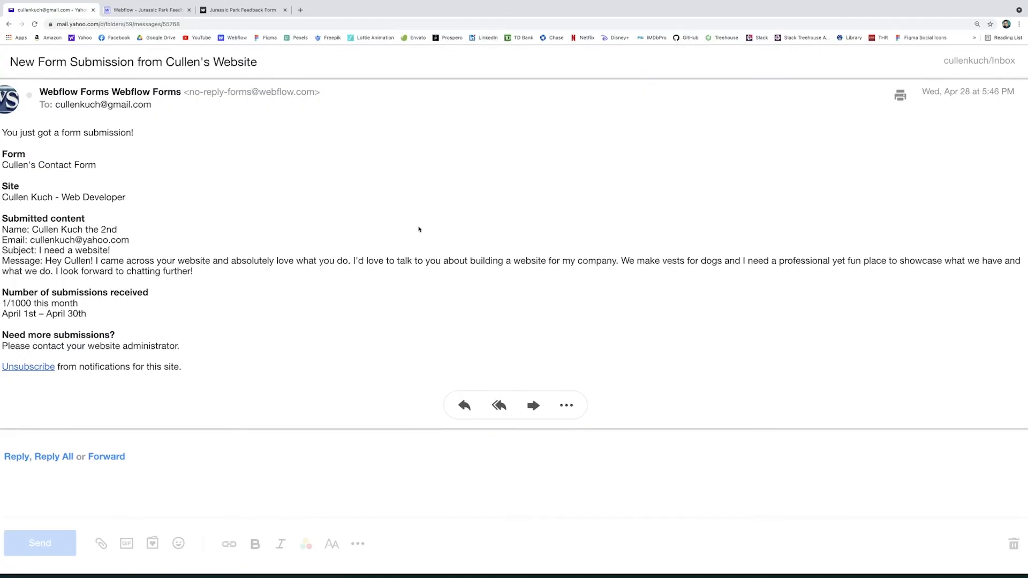
pyautogui.moveTo(226, 172)
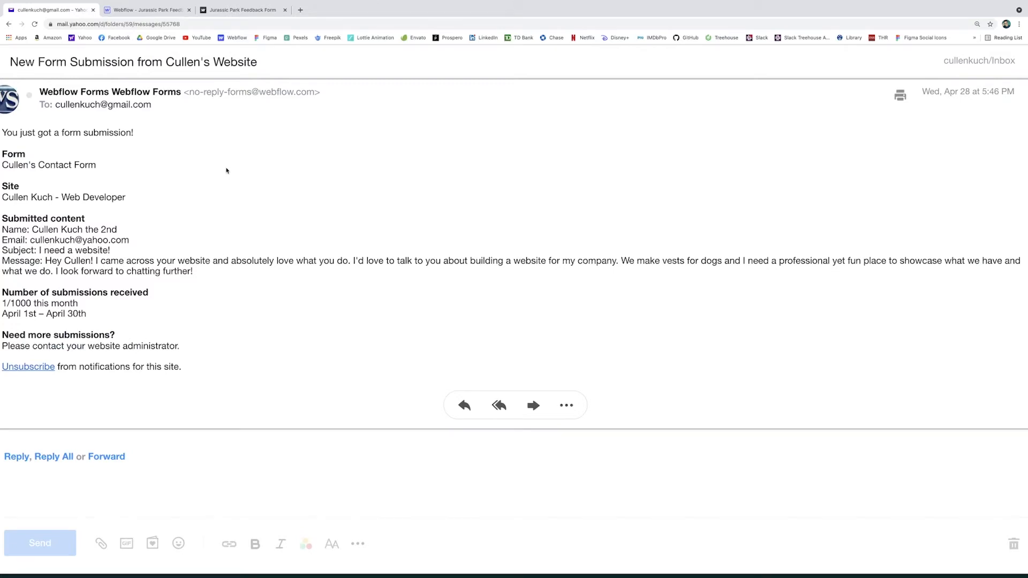
pyautogui.moveTo(188, 185)
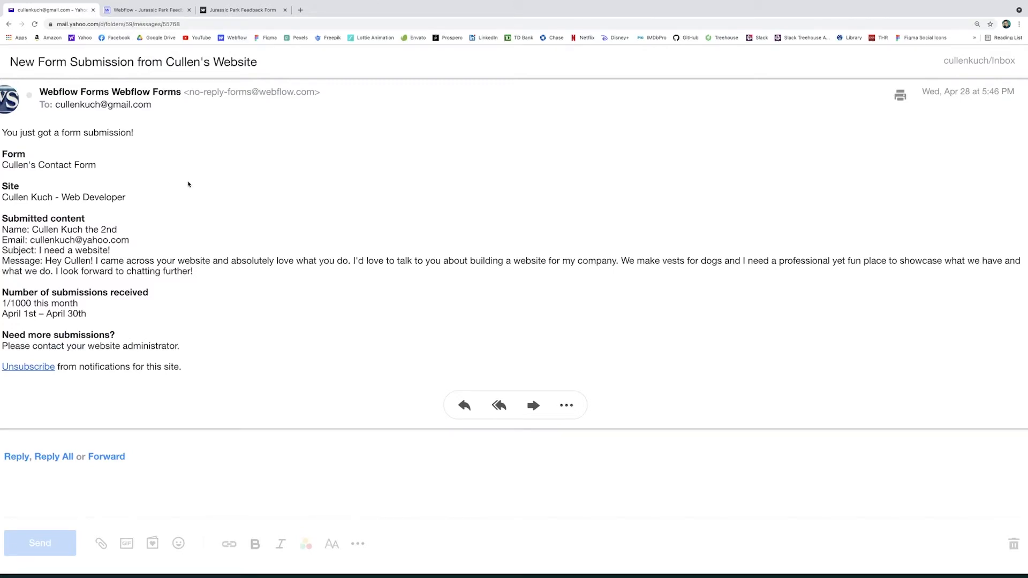
pyautogui.moveTo(90, 175)
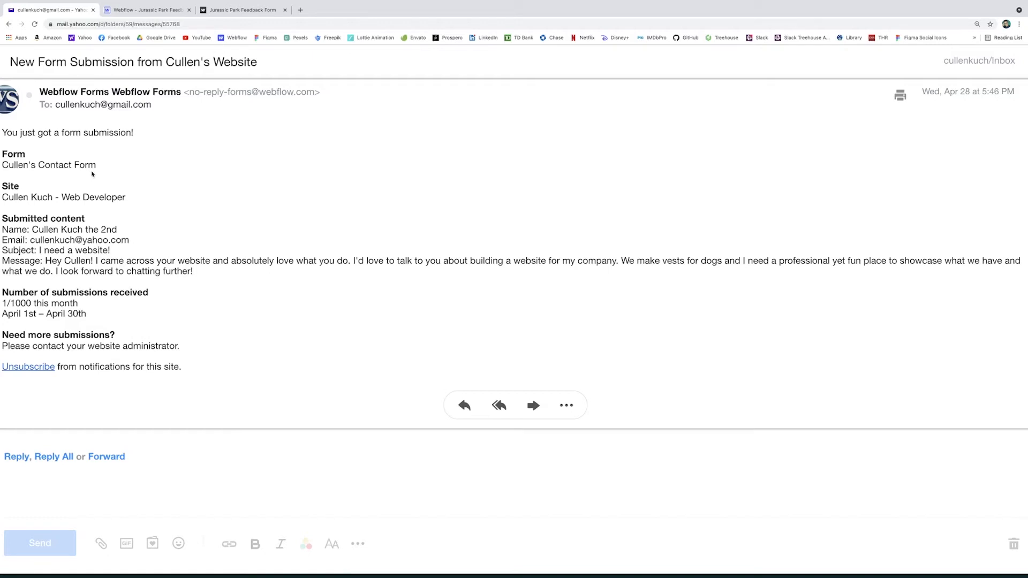
pyautogui.moveTo(109, 206)
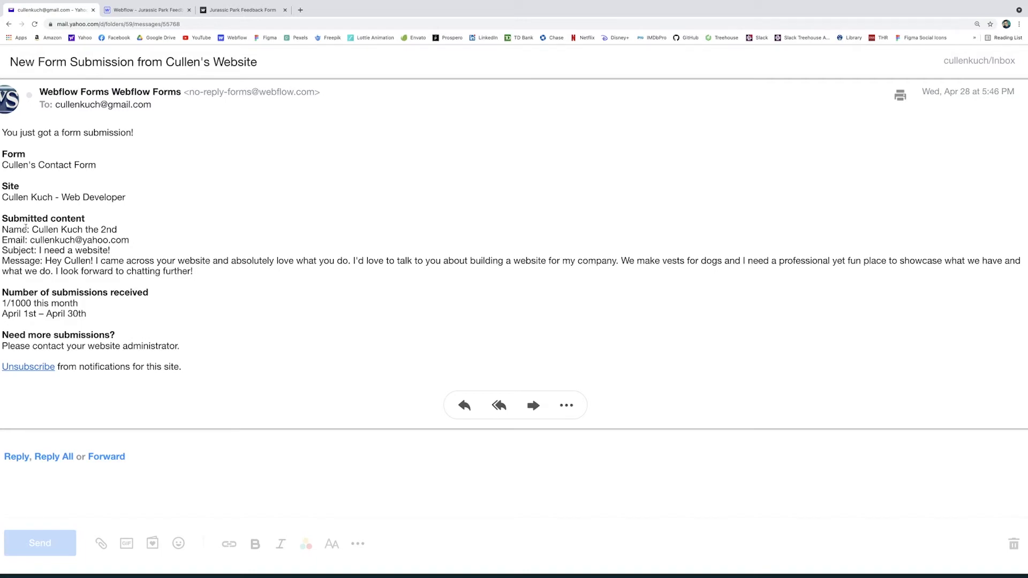
pyautogui.moveTo(154, 232)
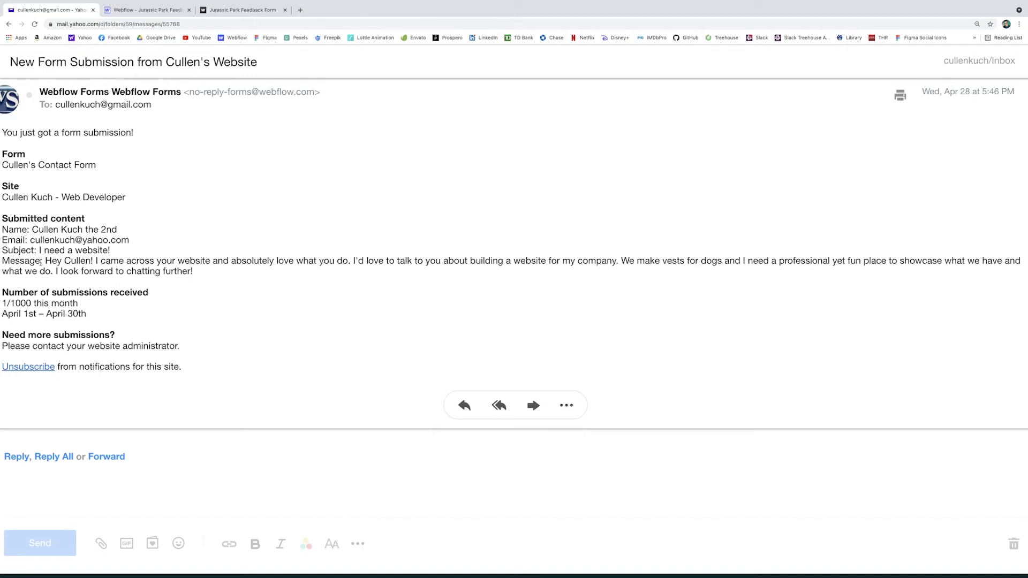
pyautogui.click(148, 9)
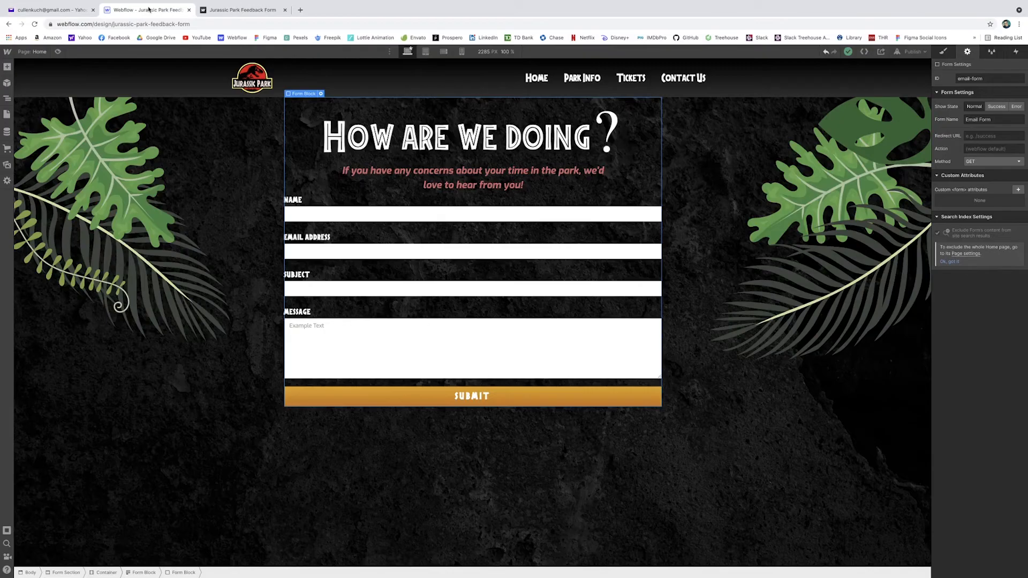
pyautogui.click(472, 214)
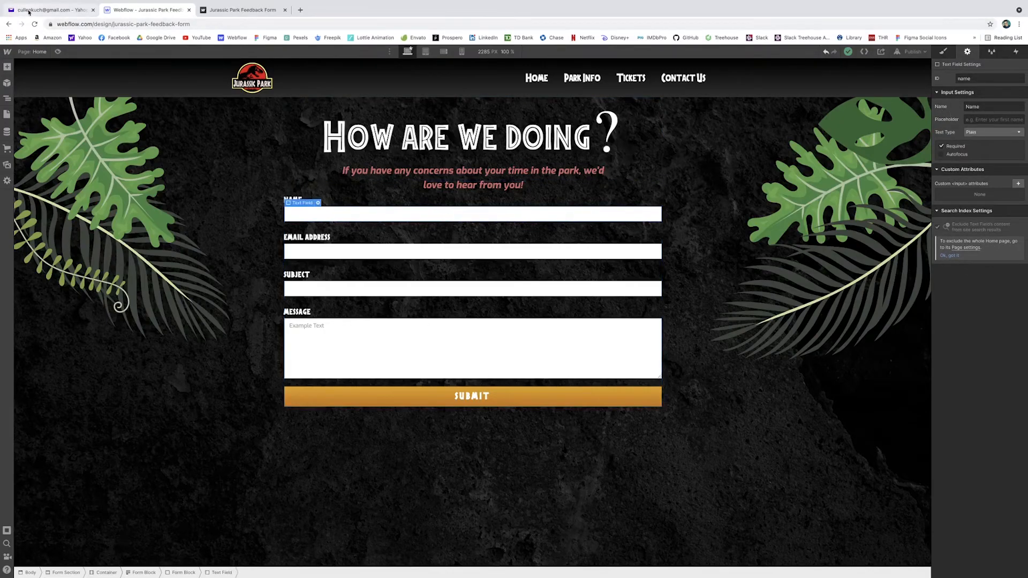
pyautogui.click(50, 10)
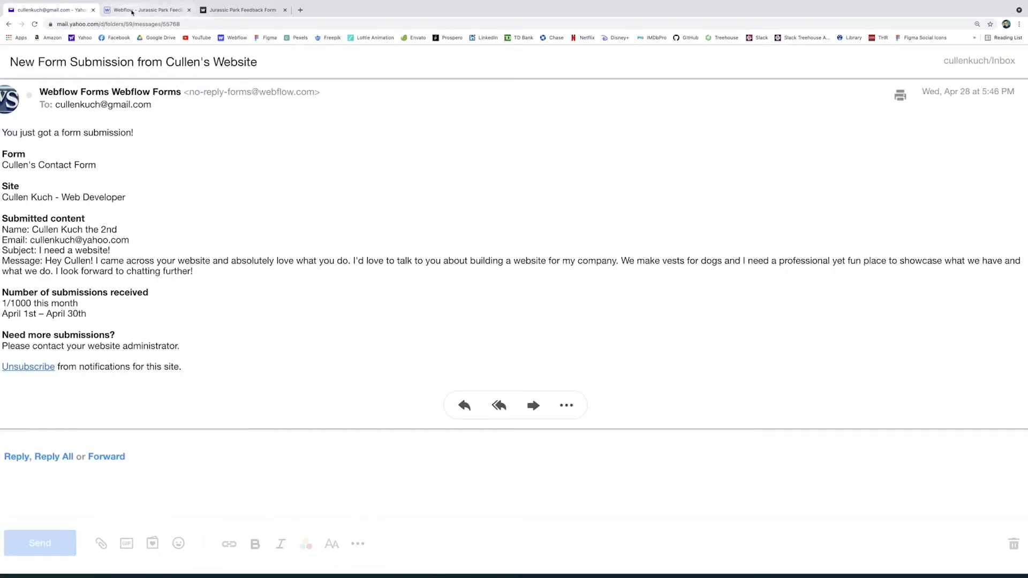
pyautogui.click(148, 9)
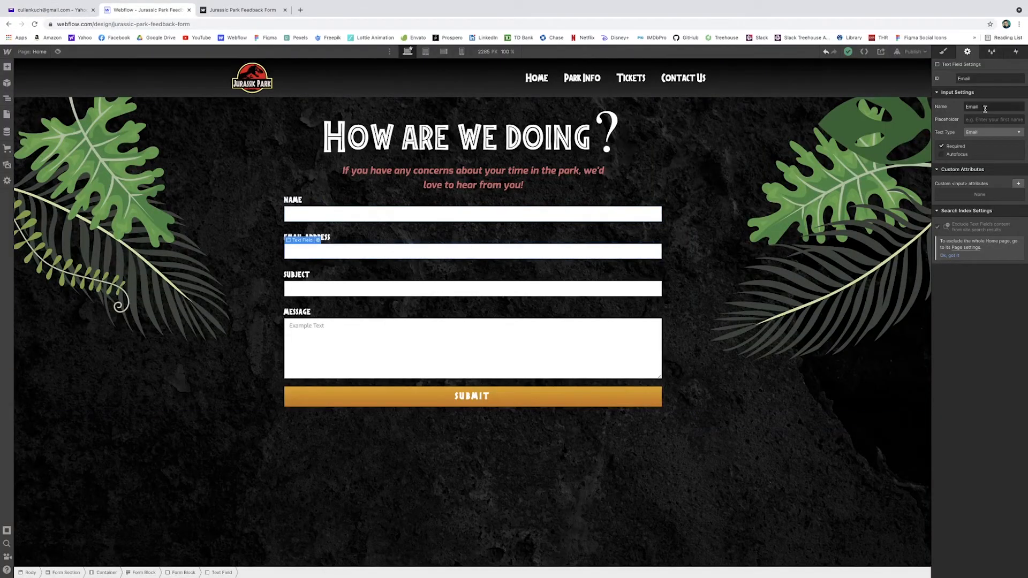
pyautogui.click(471, 288)
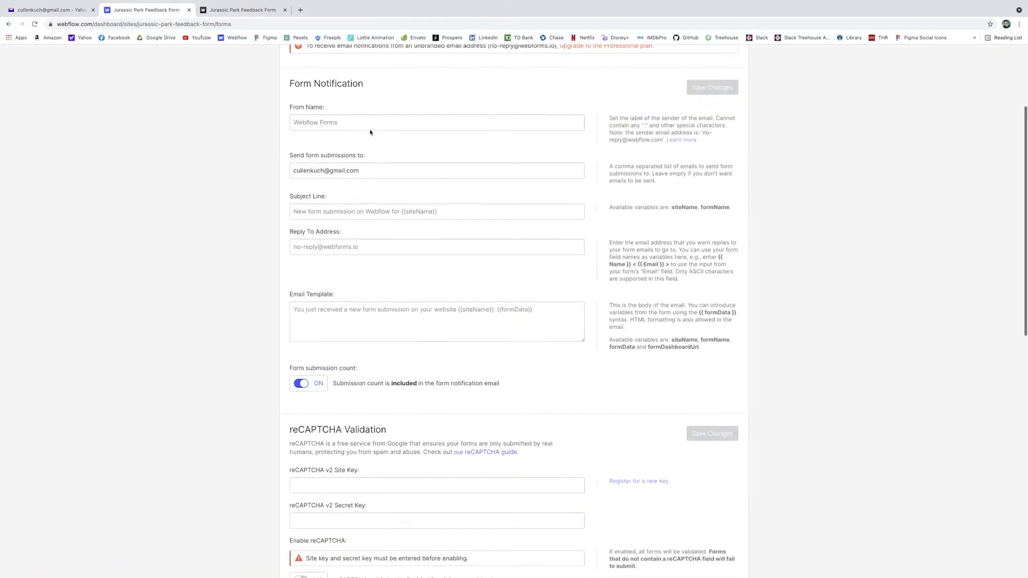
# Step: Replace the notification's From Name with 'Jurassic Park Com' in Site Settings > Forms
pyautogui.click(50, 9)
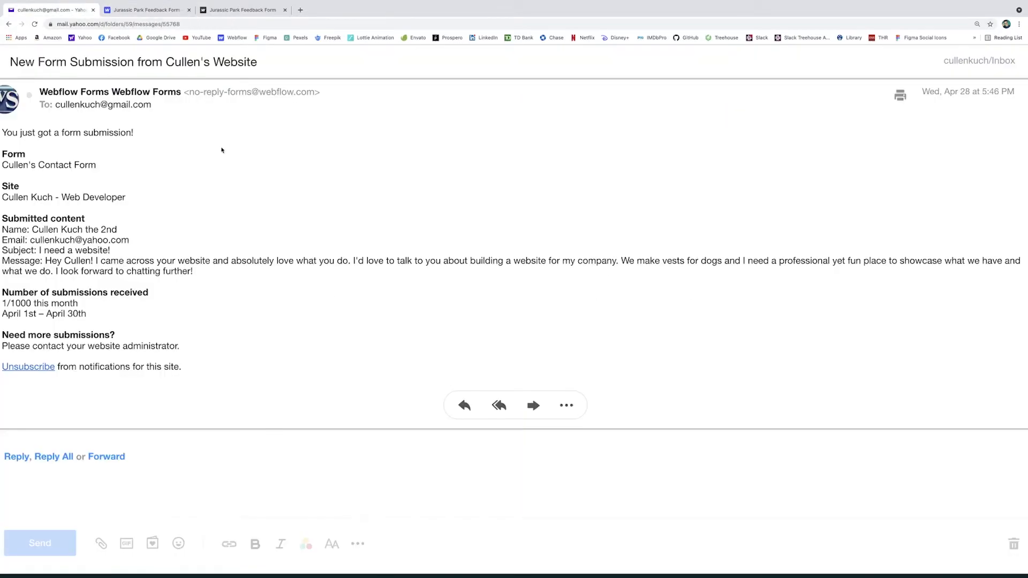
pyautogui.moveTo(107, 189)
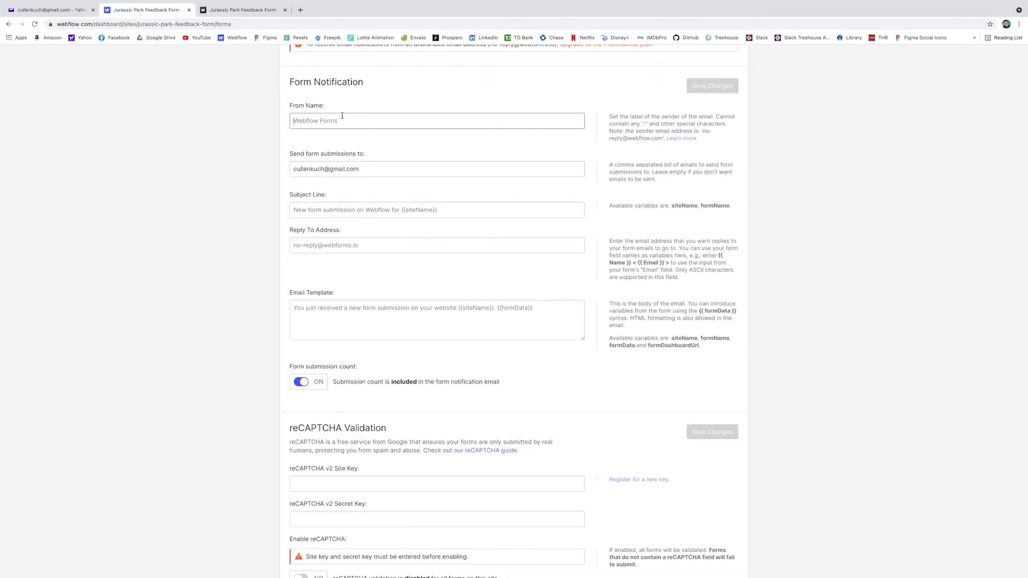
pyautogui.write('Jurass')
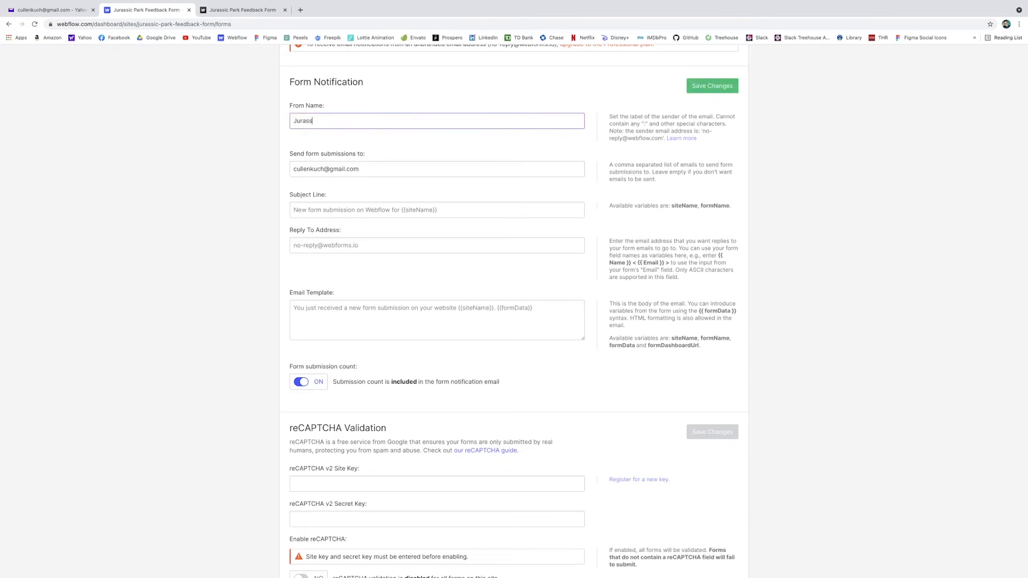
pyautogui.write('ic Park Com')
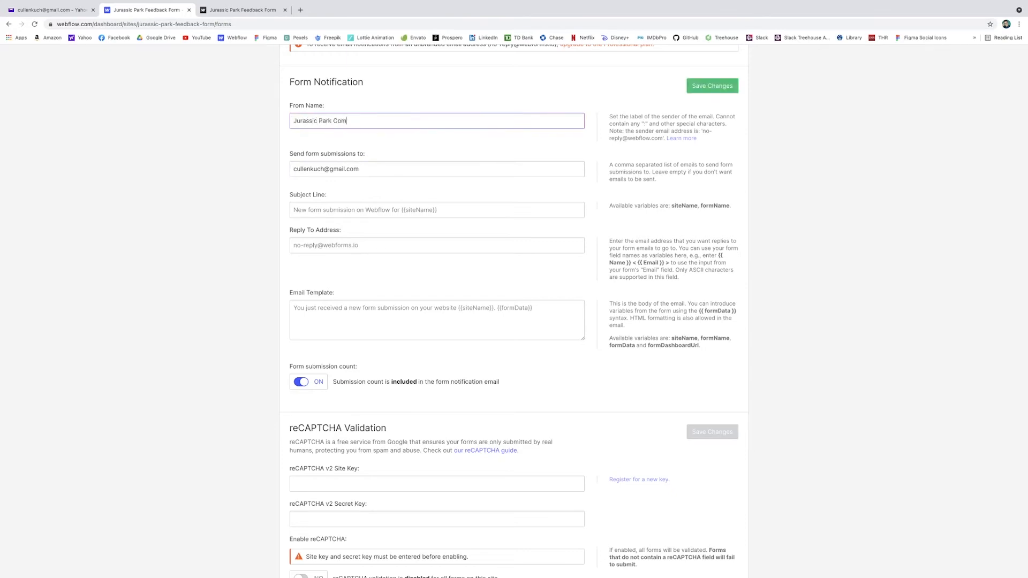